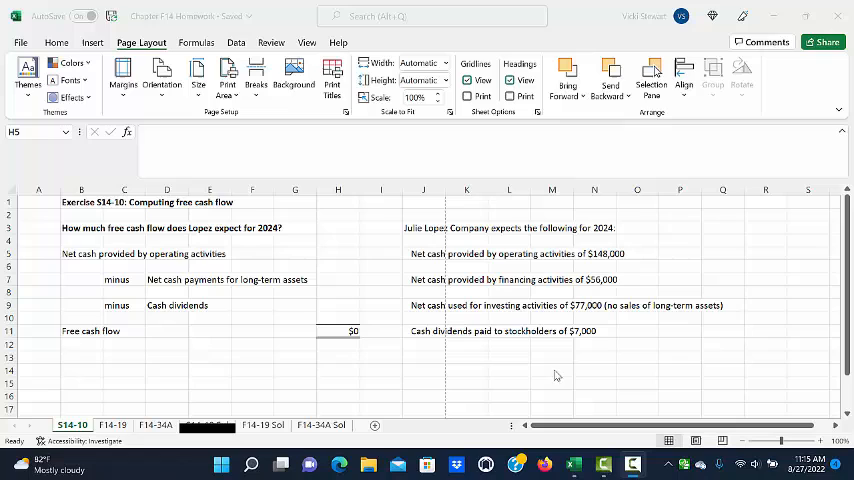
{"action": "mouse_move", "coordinate": [543, 411]}
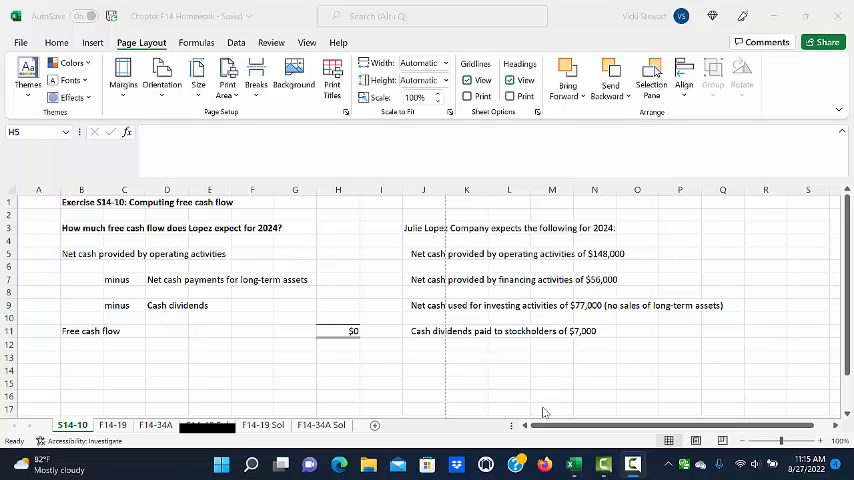
{"action": "mouse_move", "coordinate": [546, 416]}
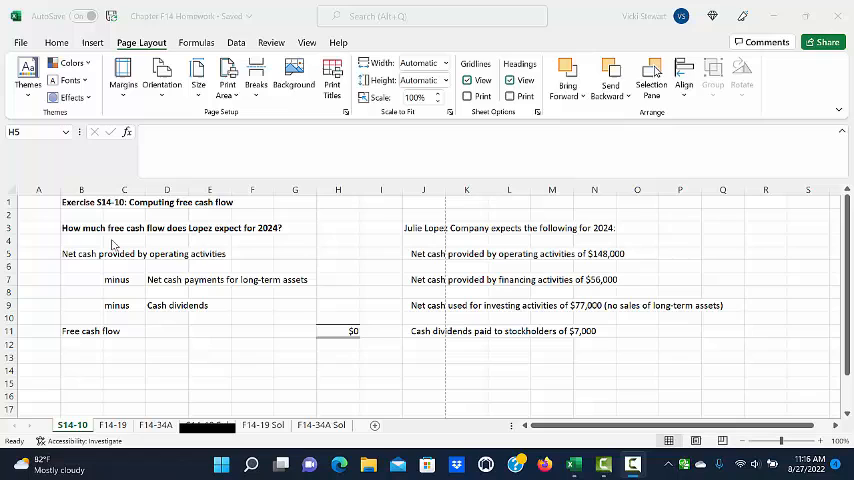
{"action": "mouse_move", "coordinate": [215, 238]}
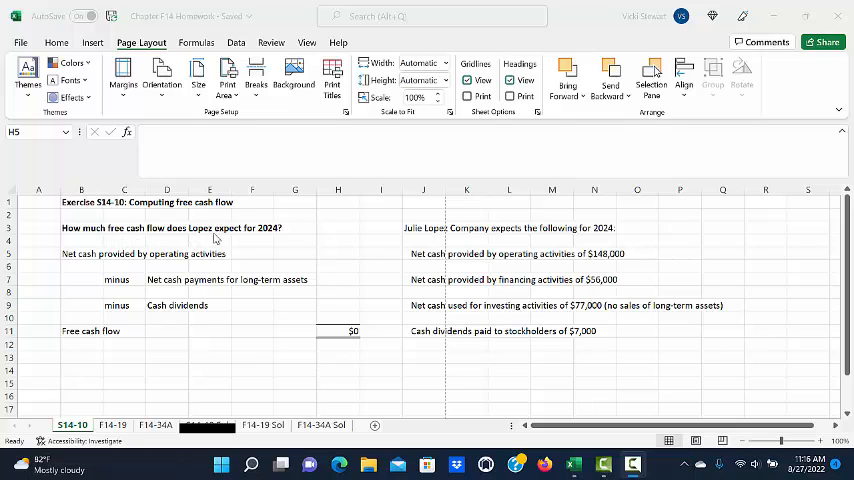
{"action": "mouse_move", "coordinate": [362, 259]}
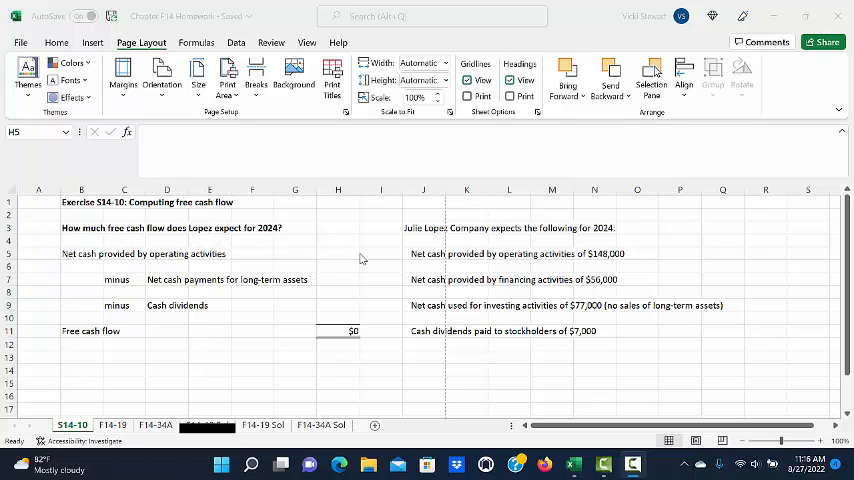
Enter operating cash 148000 in H5, long-term asset payments -77000 in H7, dividends -7000 in H9
{"action": "left_click", "coordinate": [338, 253]}
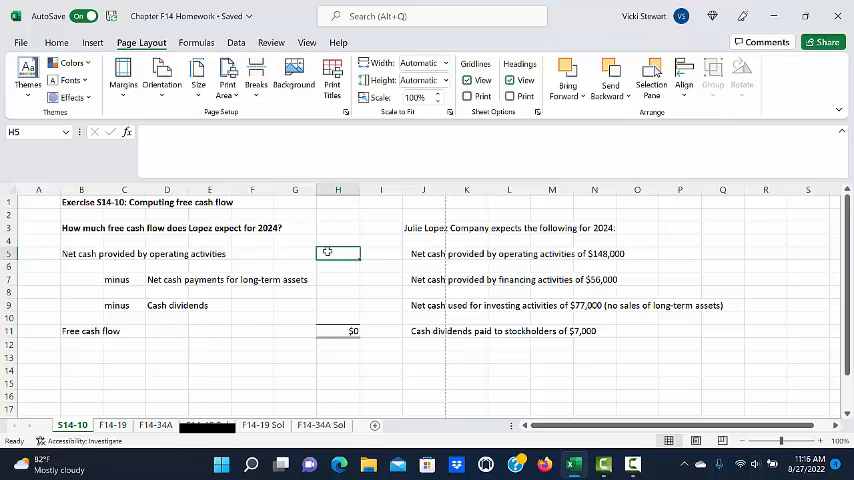
{"action": "type", "text": "148,000"}
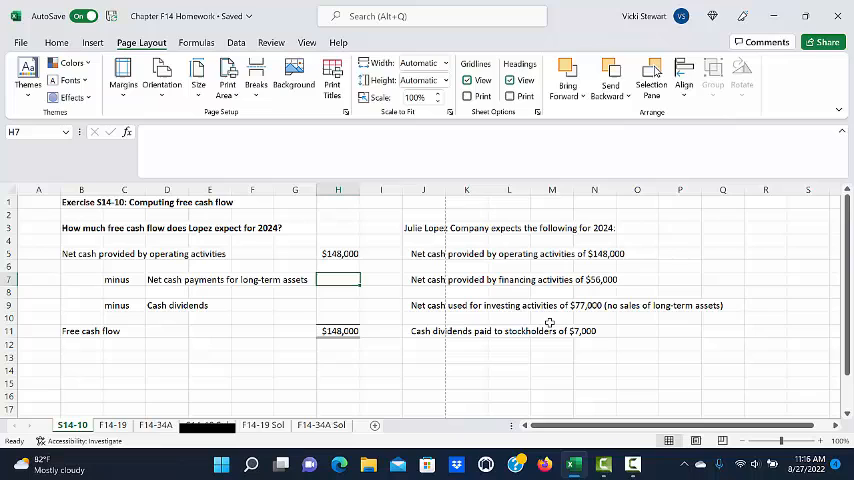
{"action": "mouse_move", "coordinate": [388, 278]}
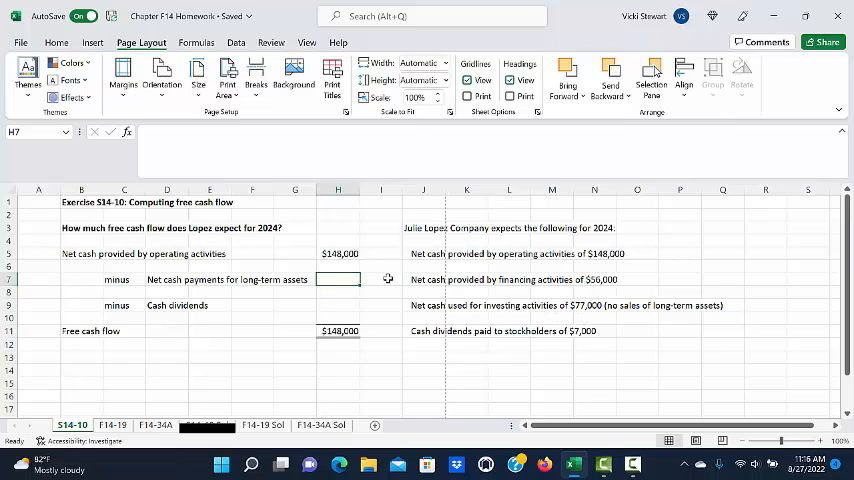
{"action": "type", "text": "-77000"}
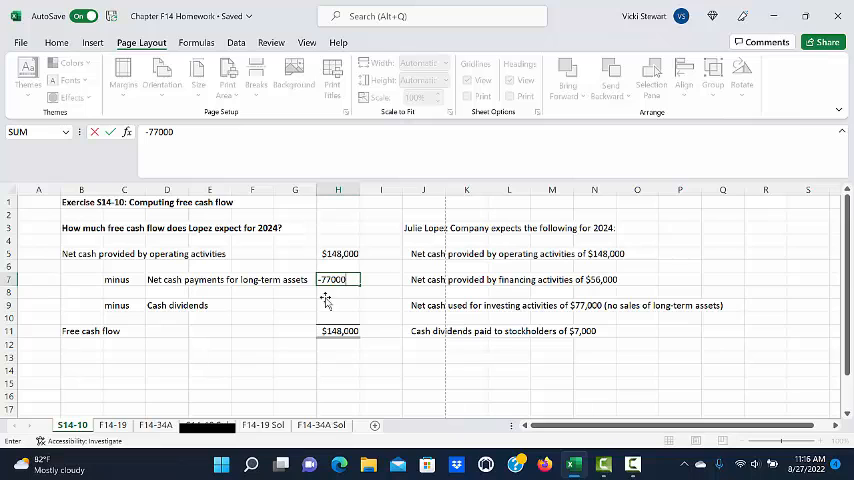
{"action": "key", "text": "Return"}
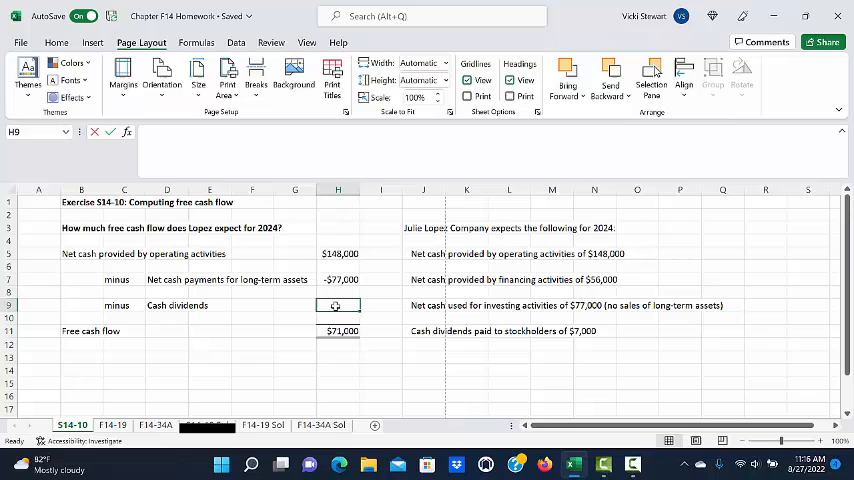
{"action": "type", "text": "-7000"}
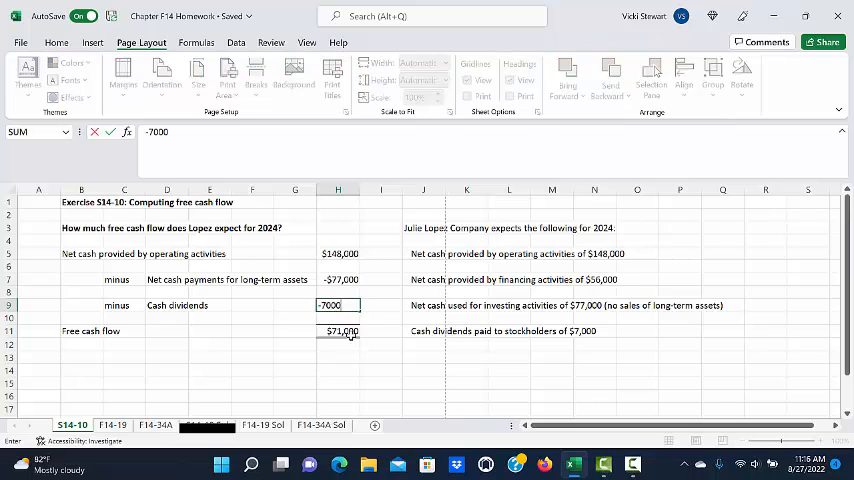
{"action": "key", "text": "Return"}
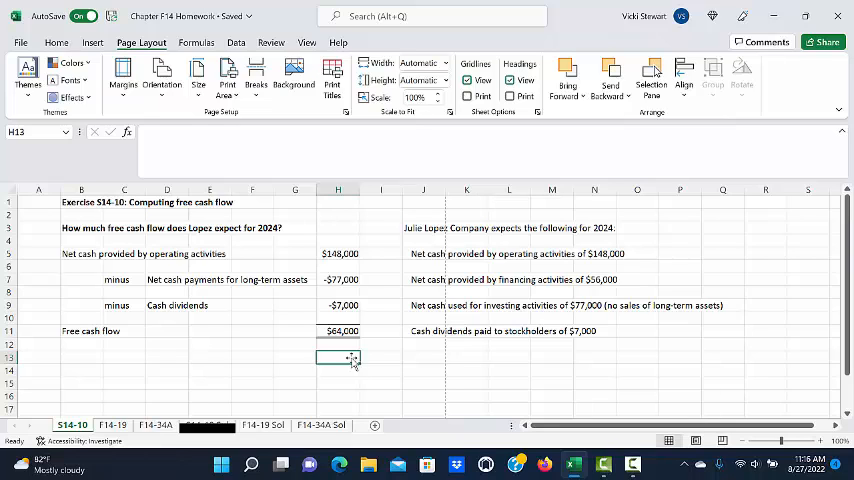
{"action": "left_click", "coordinate": [338, 343]}
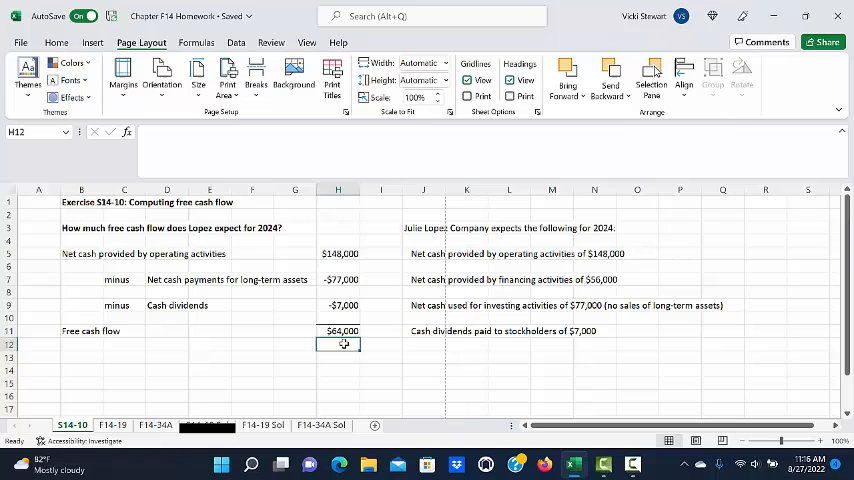
{"action": "mouse_move", "coordinate": [402, 375]}
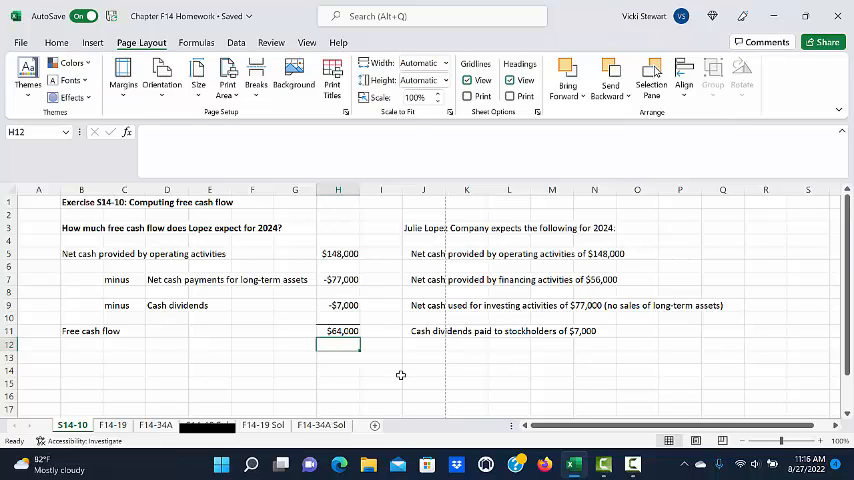
{"action": "mouse_move", "coordinate": [475, 386]}
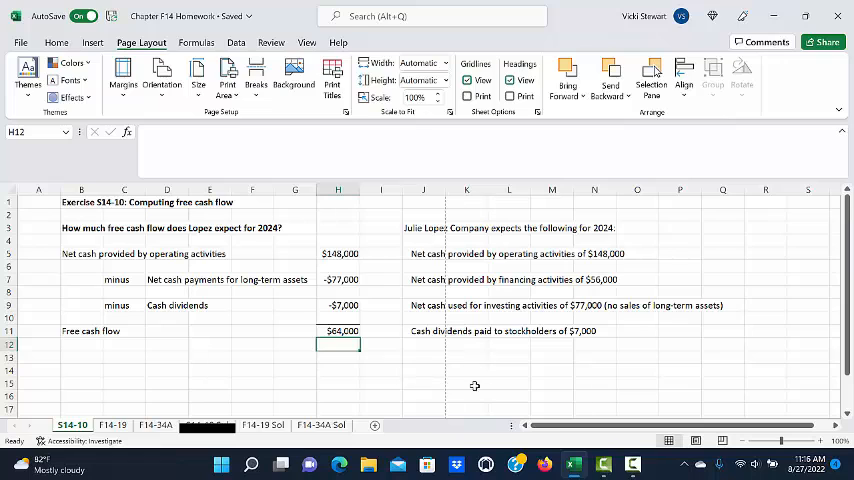